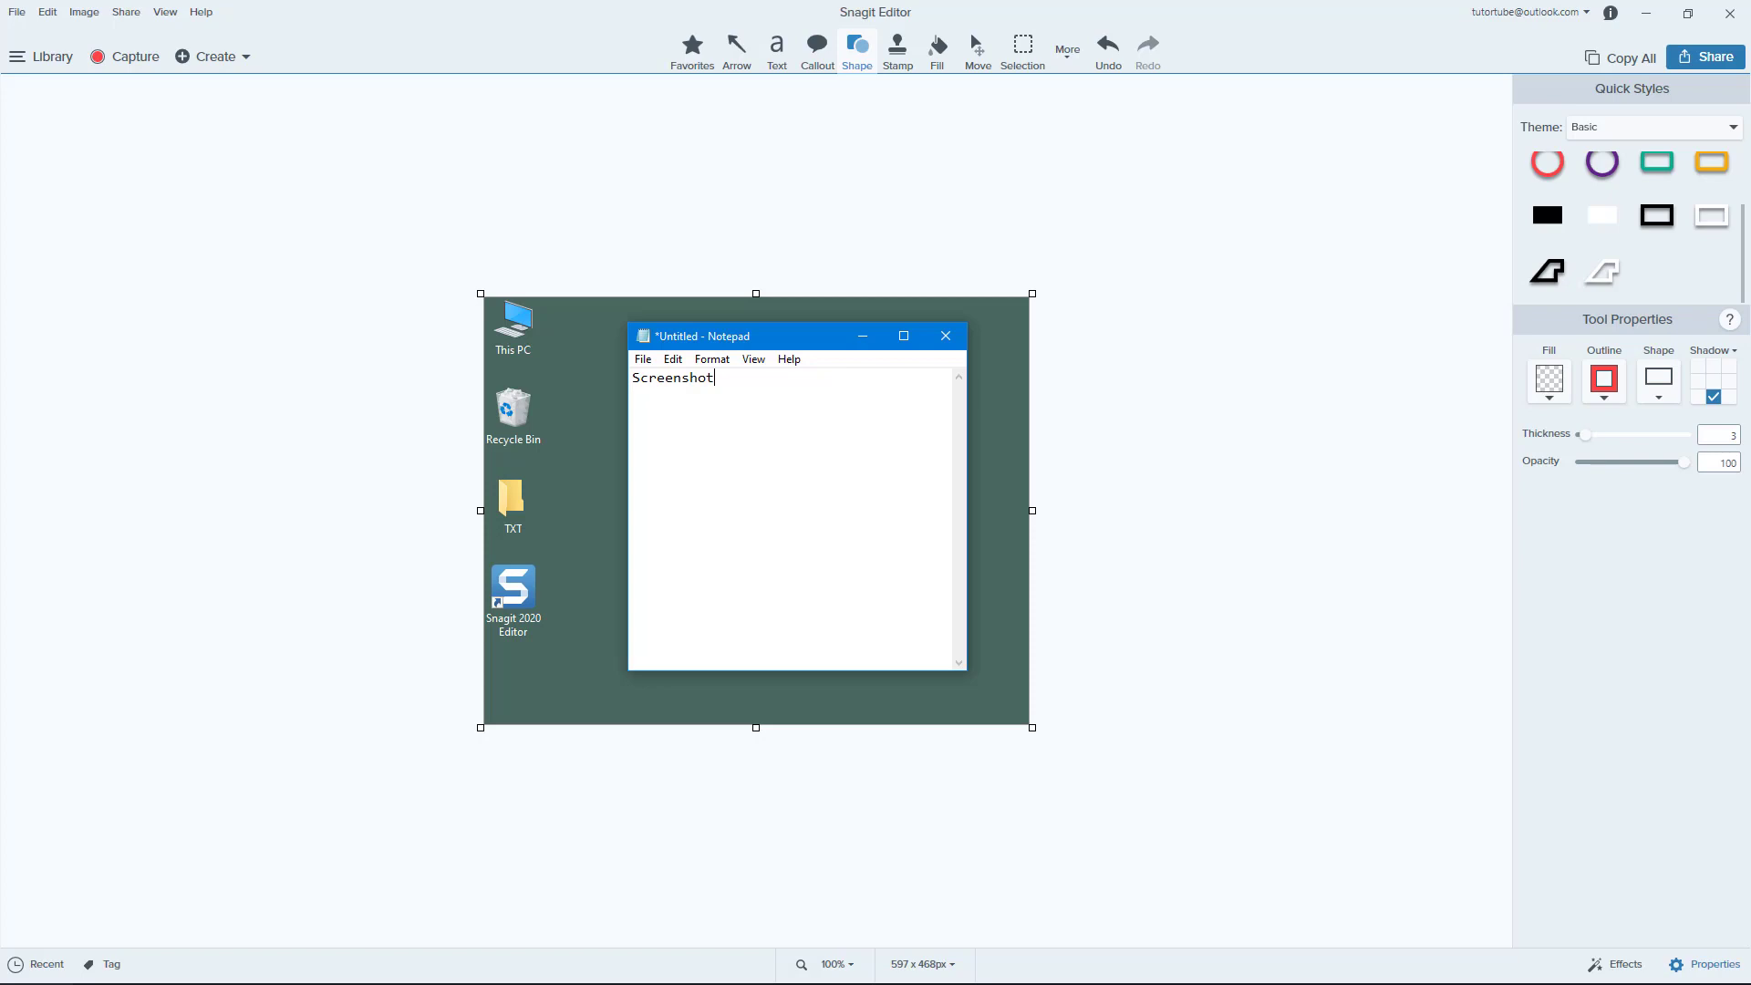
{"action": "mouse_move", "coordinate": [1499, 421]}
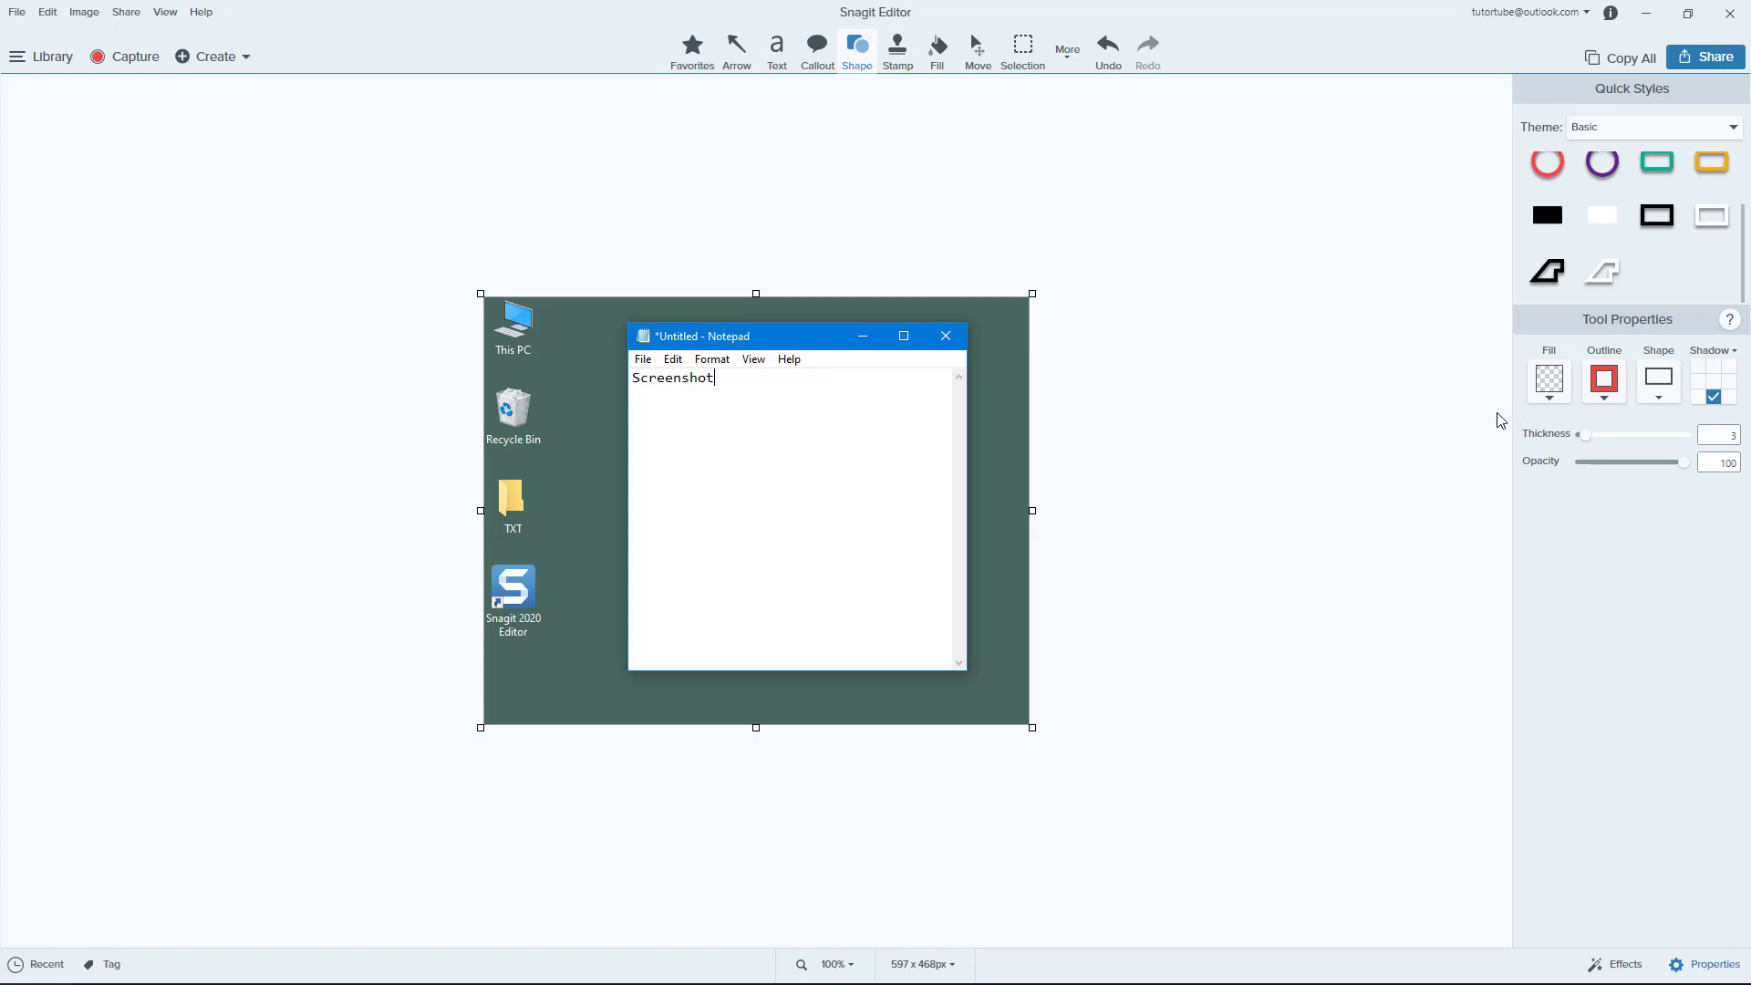
{"action": "mouse_move", "coordinate": [817, 44]}
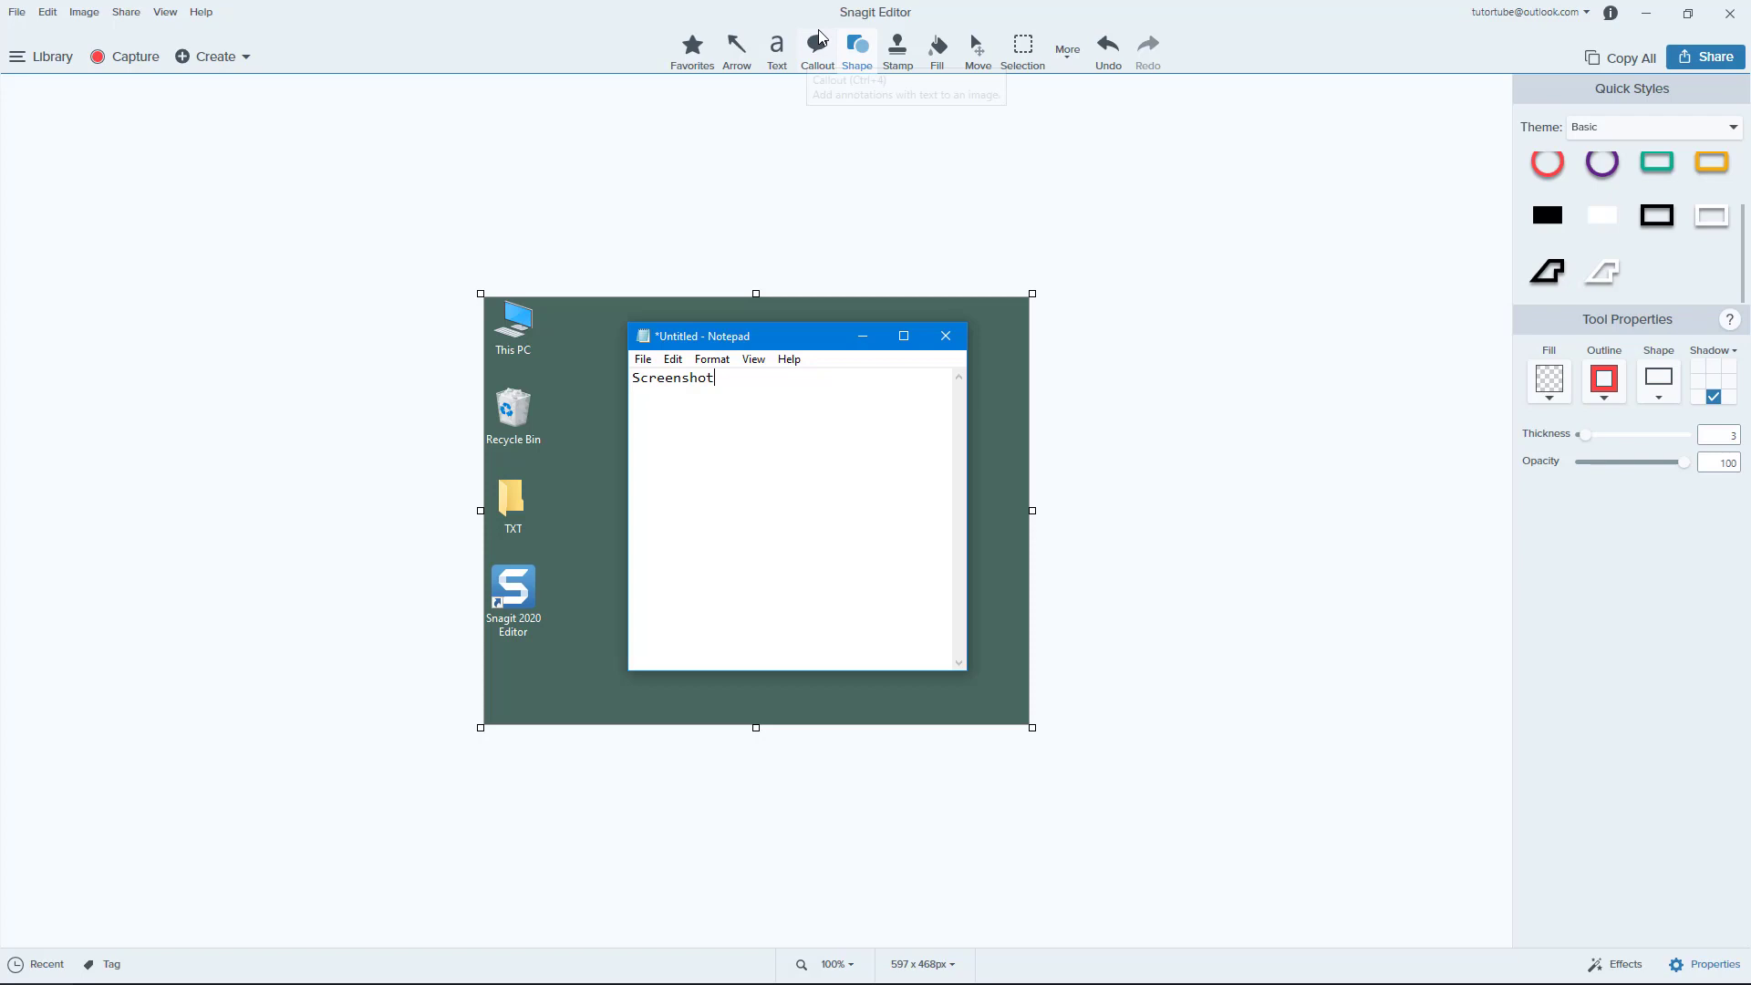
Activate the Callout tool, keep the Basic theme, and choose the purple speech-bubble Quick Style.
{"action": "left_click", "coordinate": [817, 47]}
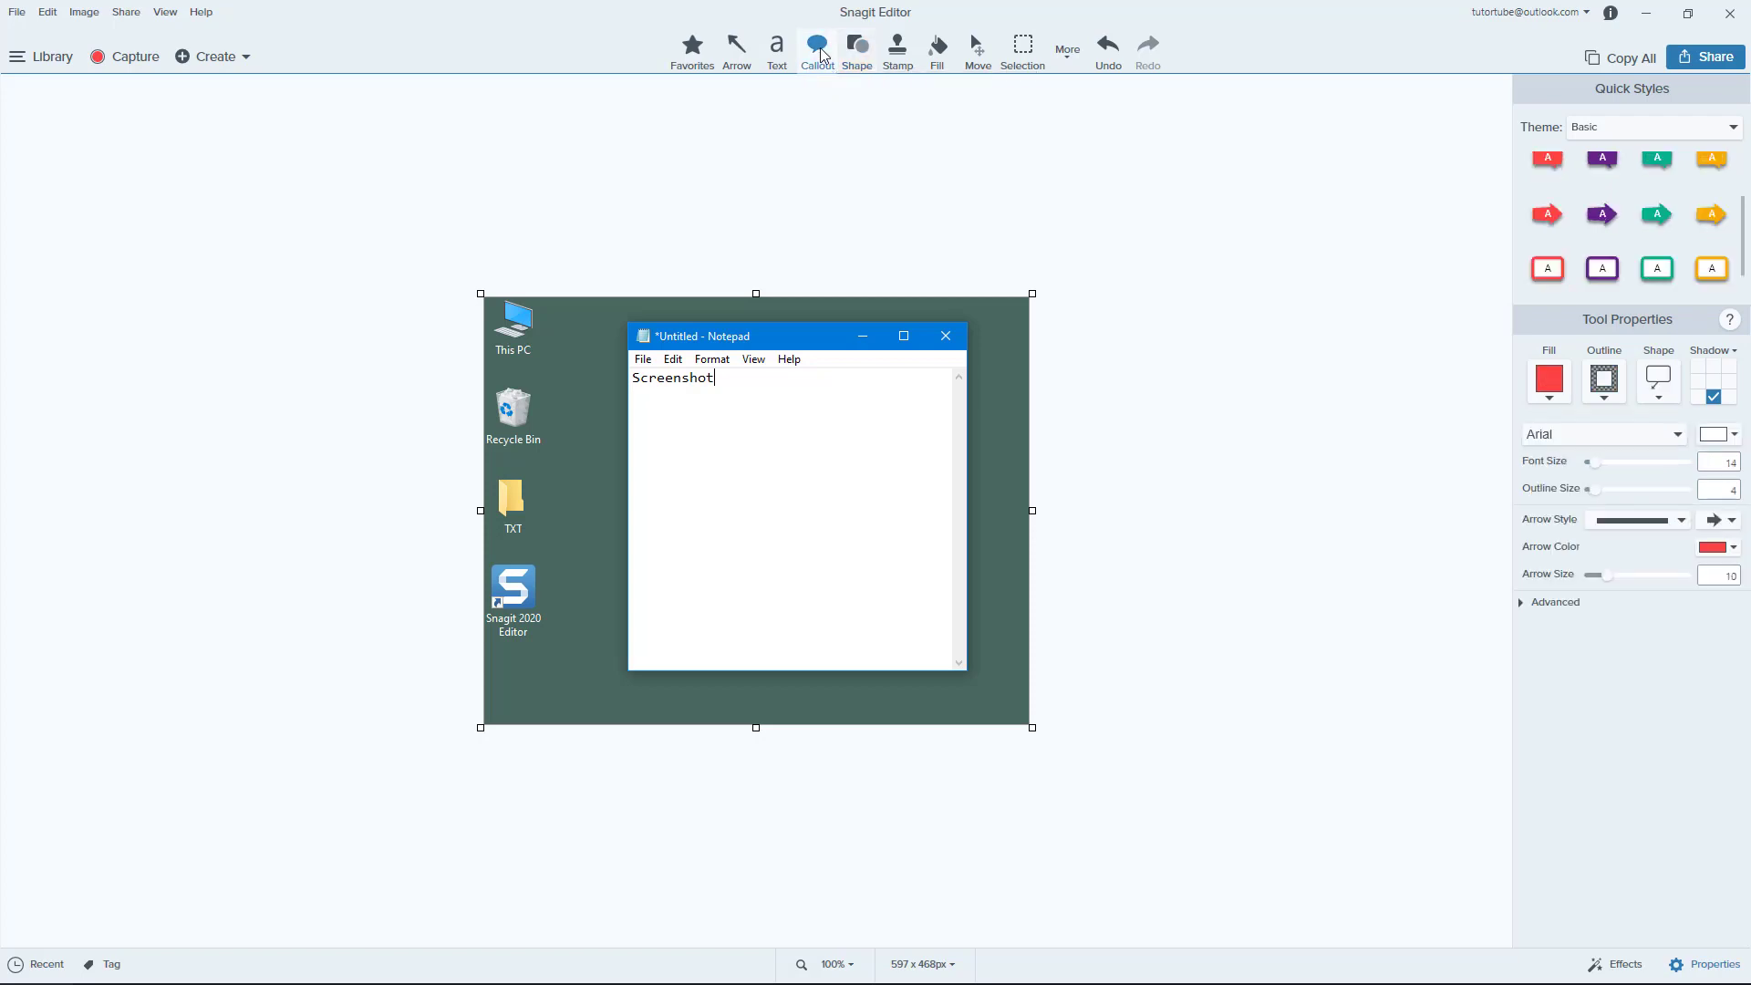
{"action": "scroll", "scroll_direction": "up", "scroll_amount": 3}
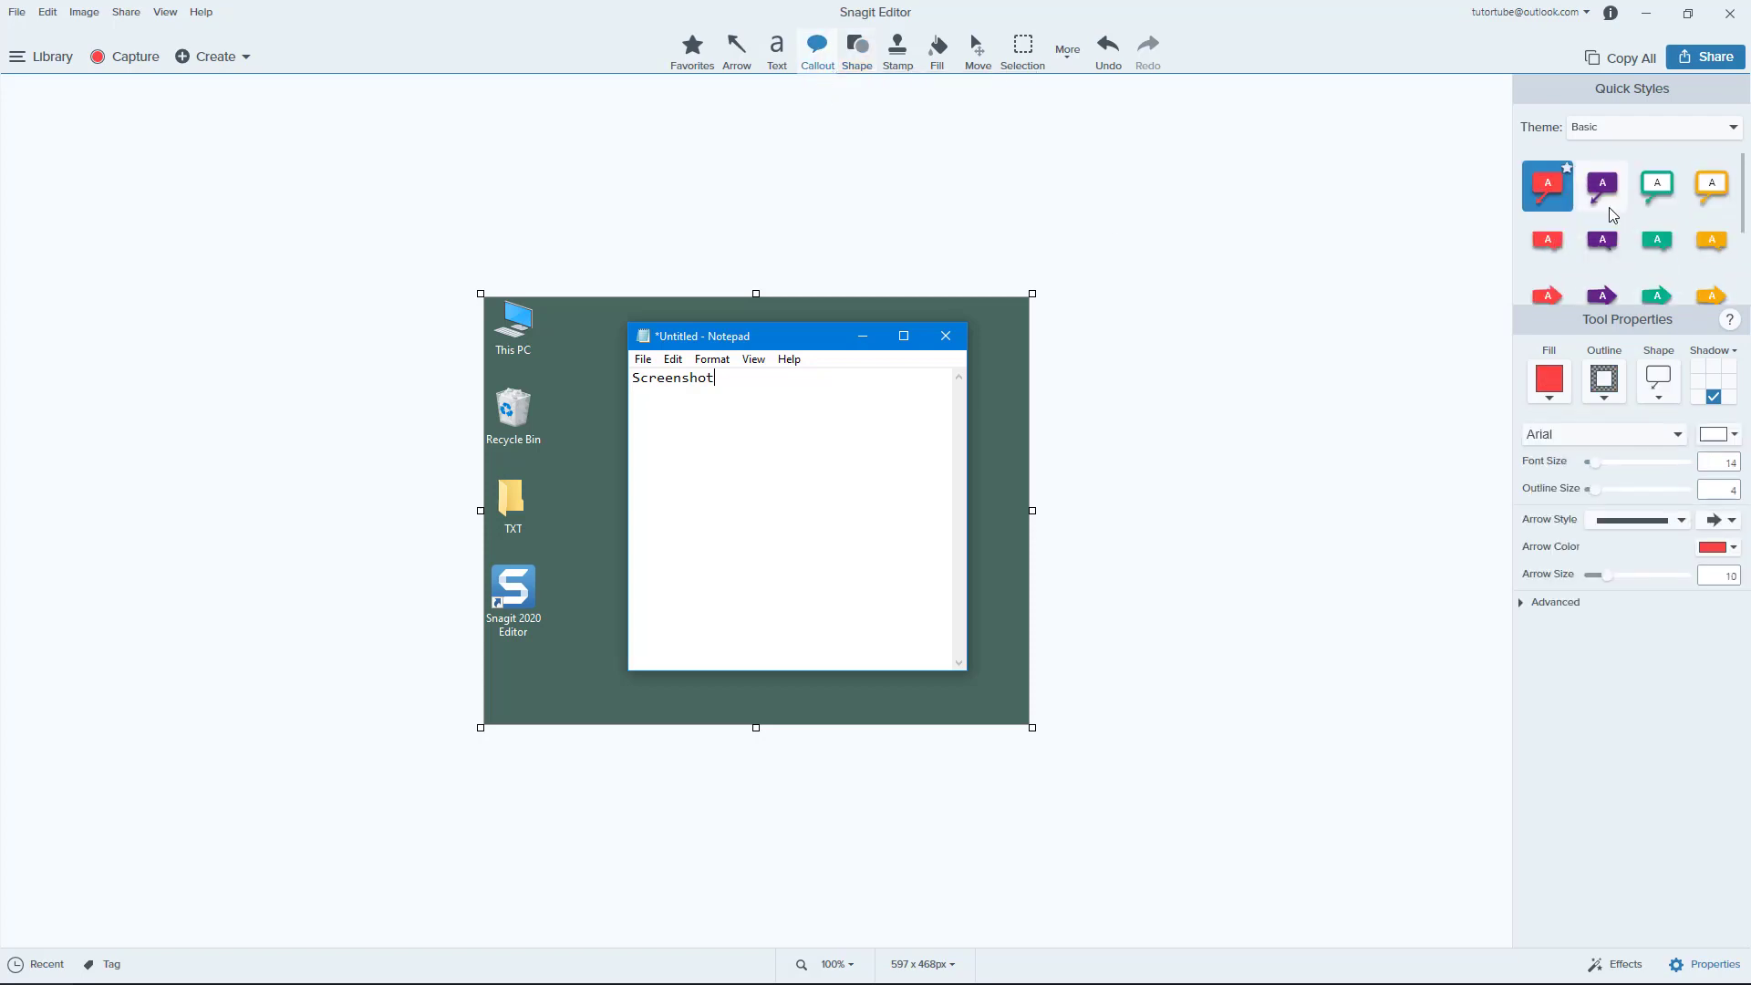
{"action": "left_click", "coordinate": [1729, 125]}
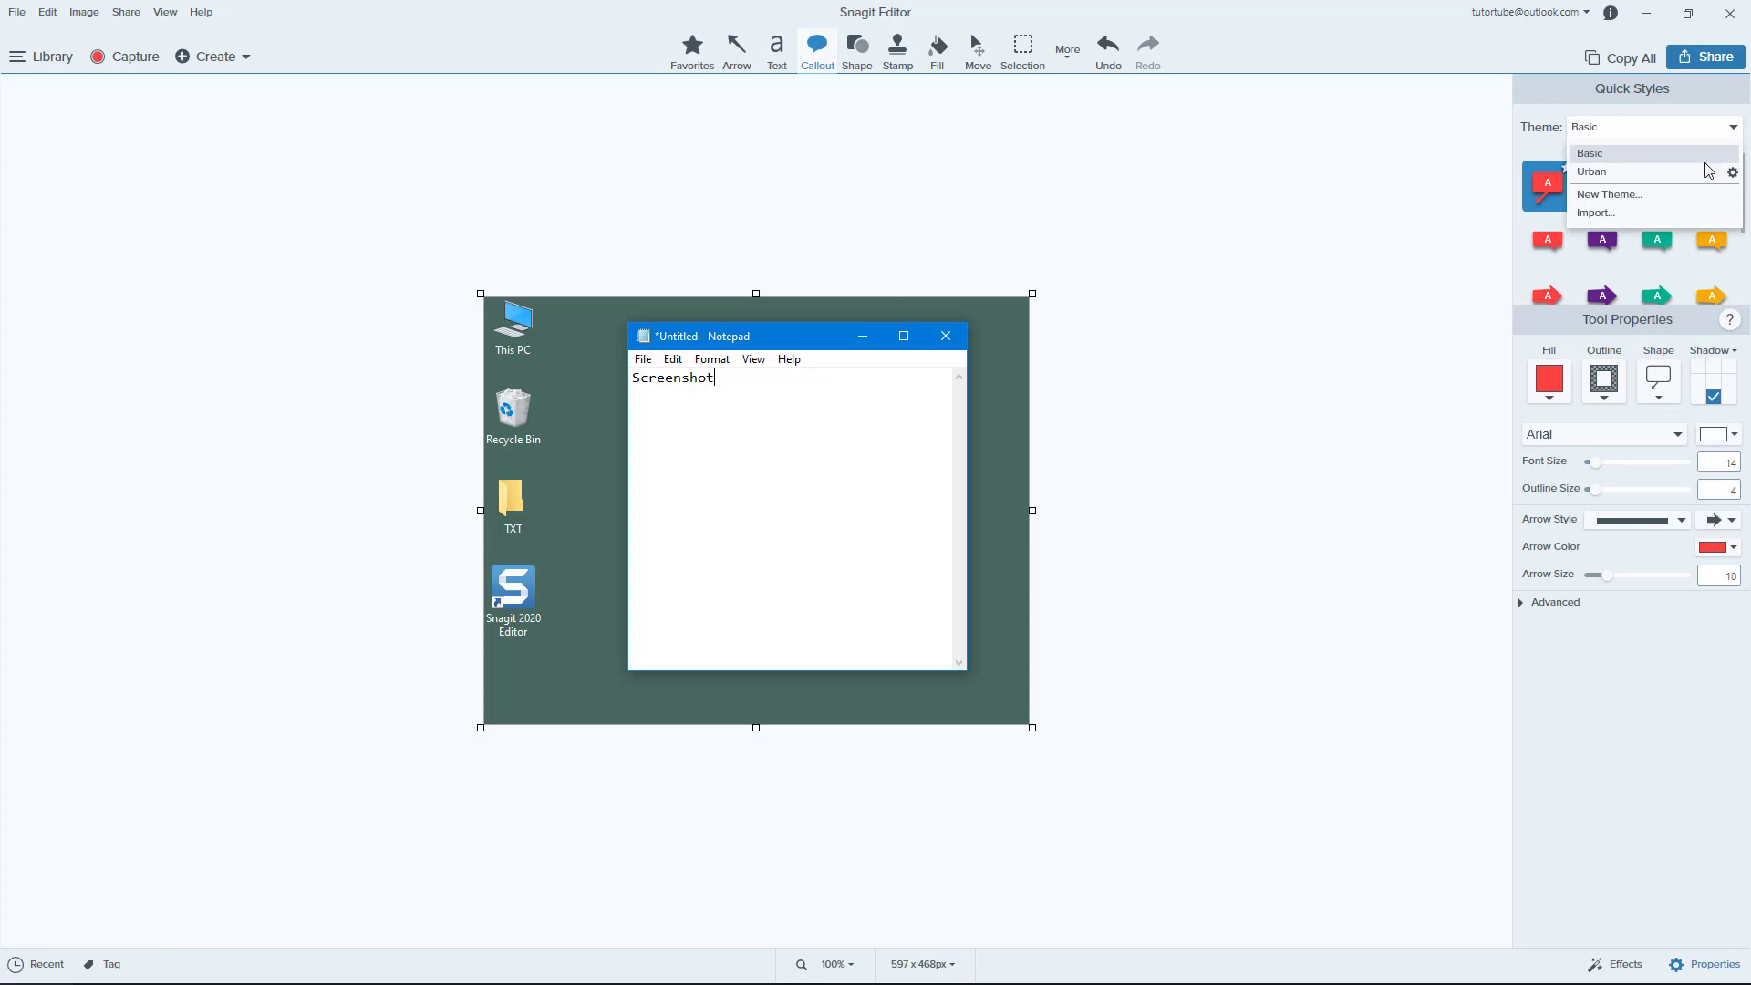
{"action": "mouse_move", "coordinate": [1591, 171]}
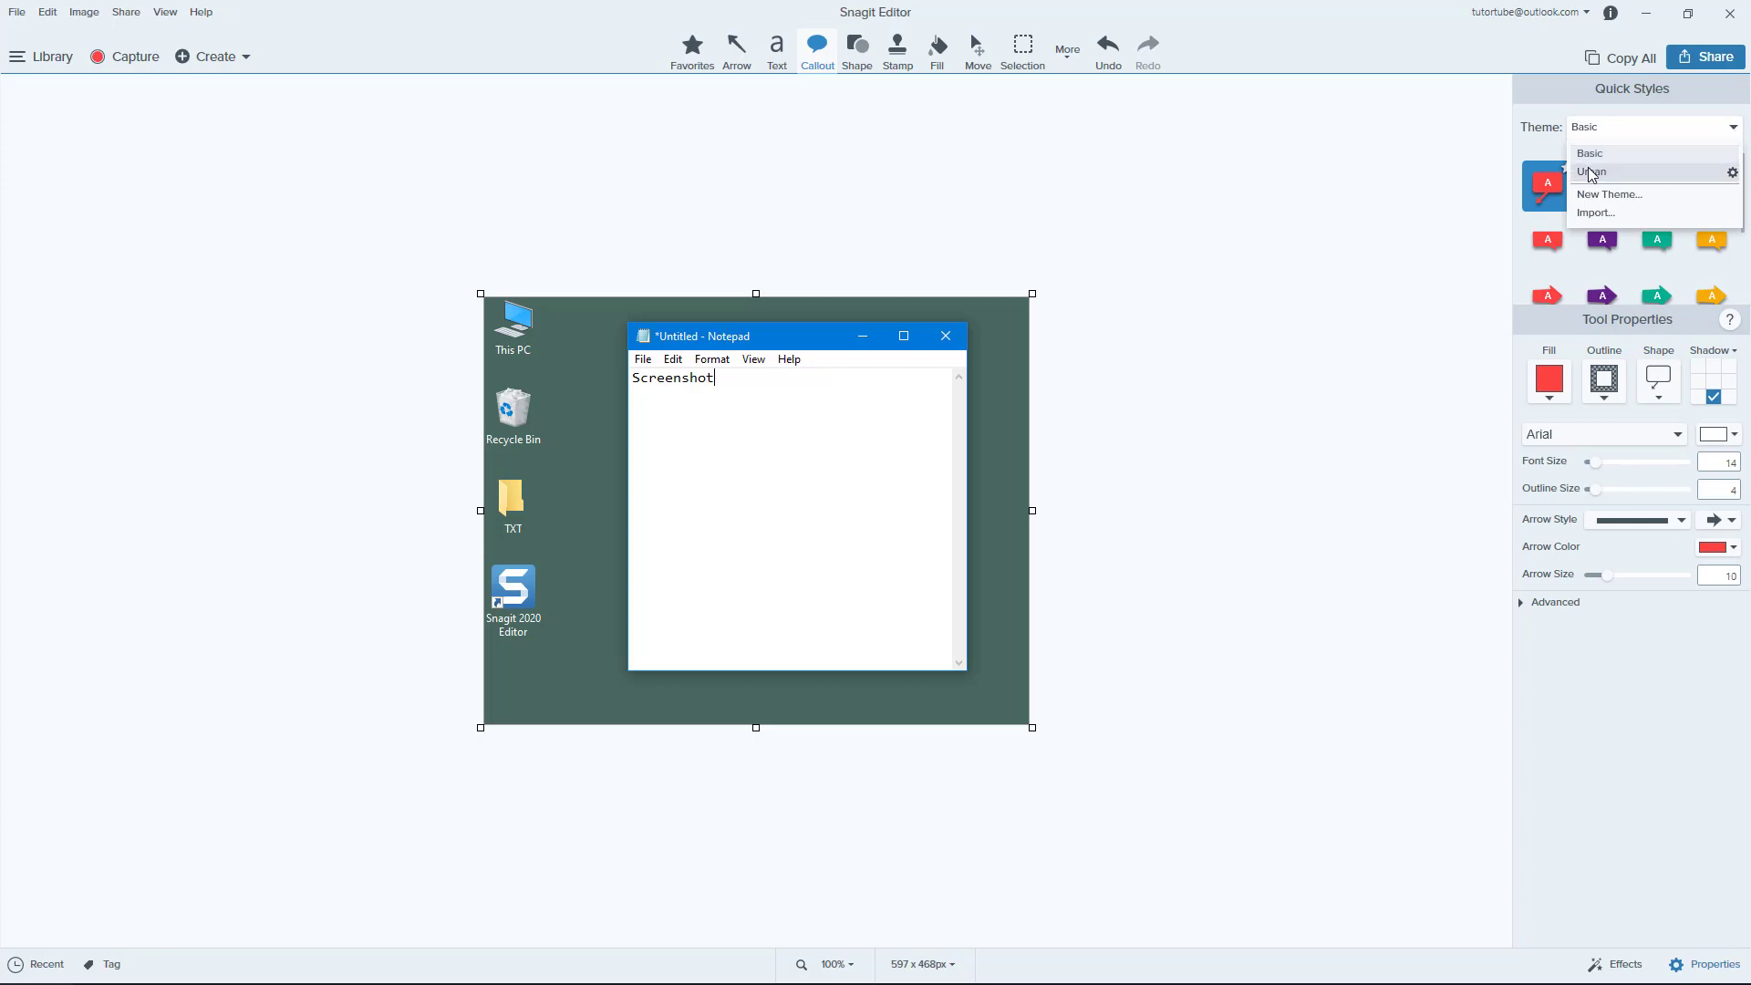
{"action": "left_click", "coordinate": [1590, 153]}
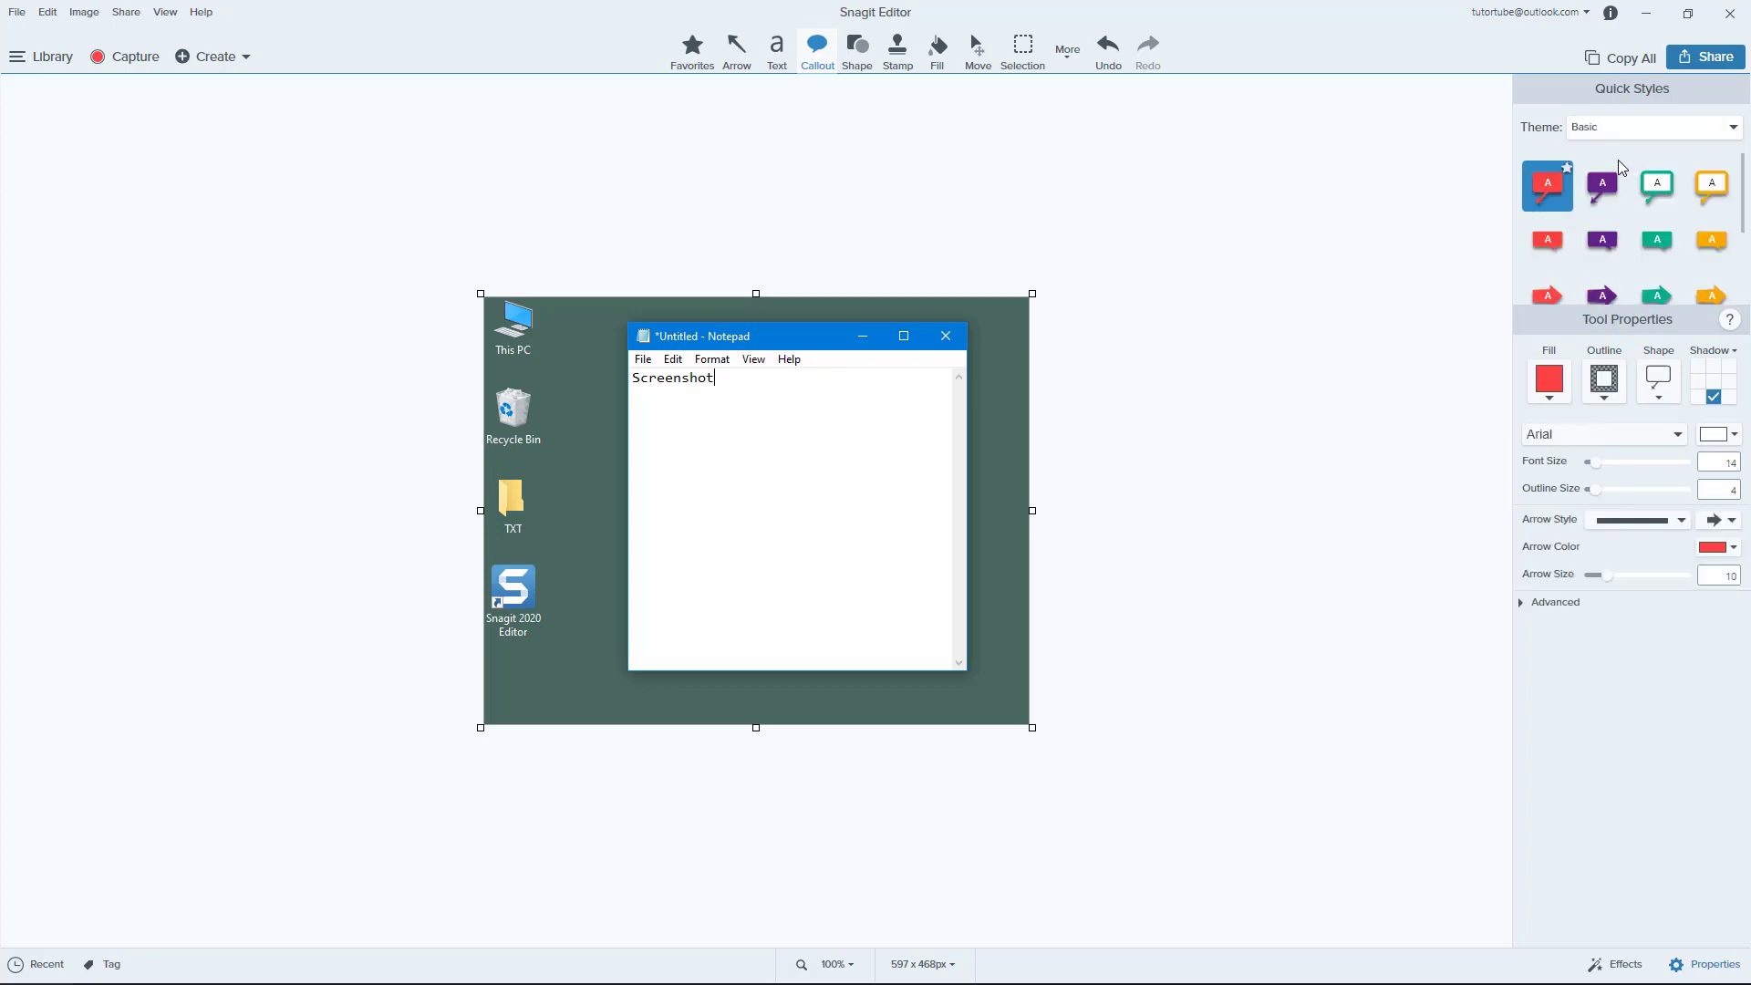
{"action": "mouse_move", "coordinate": [1548, 186]}
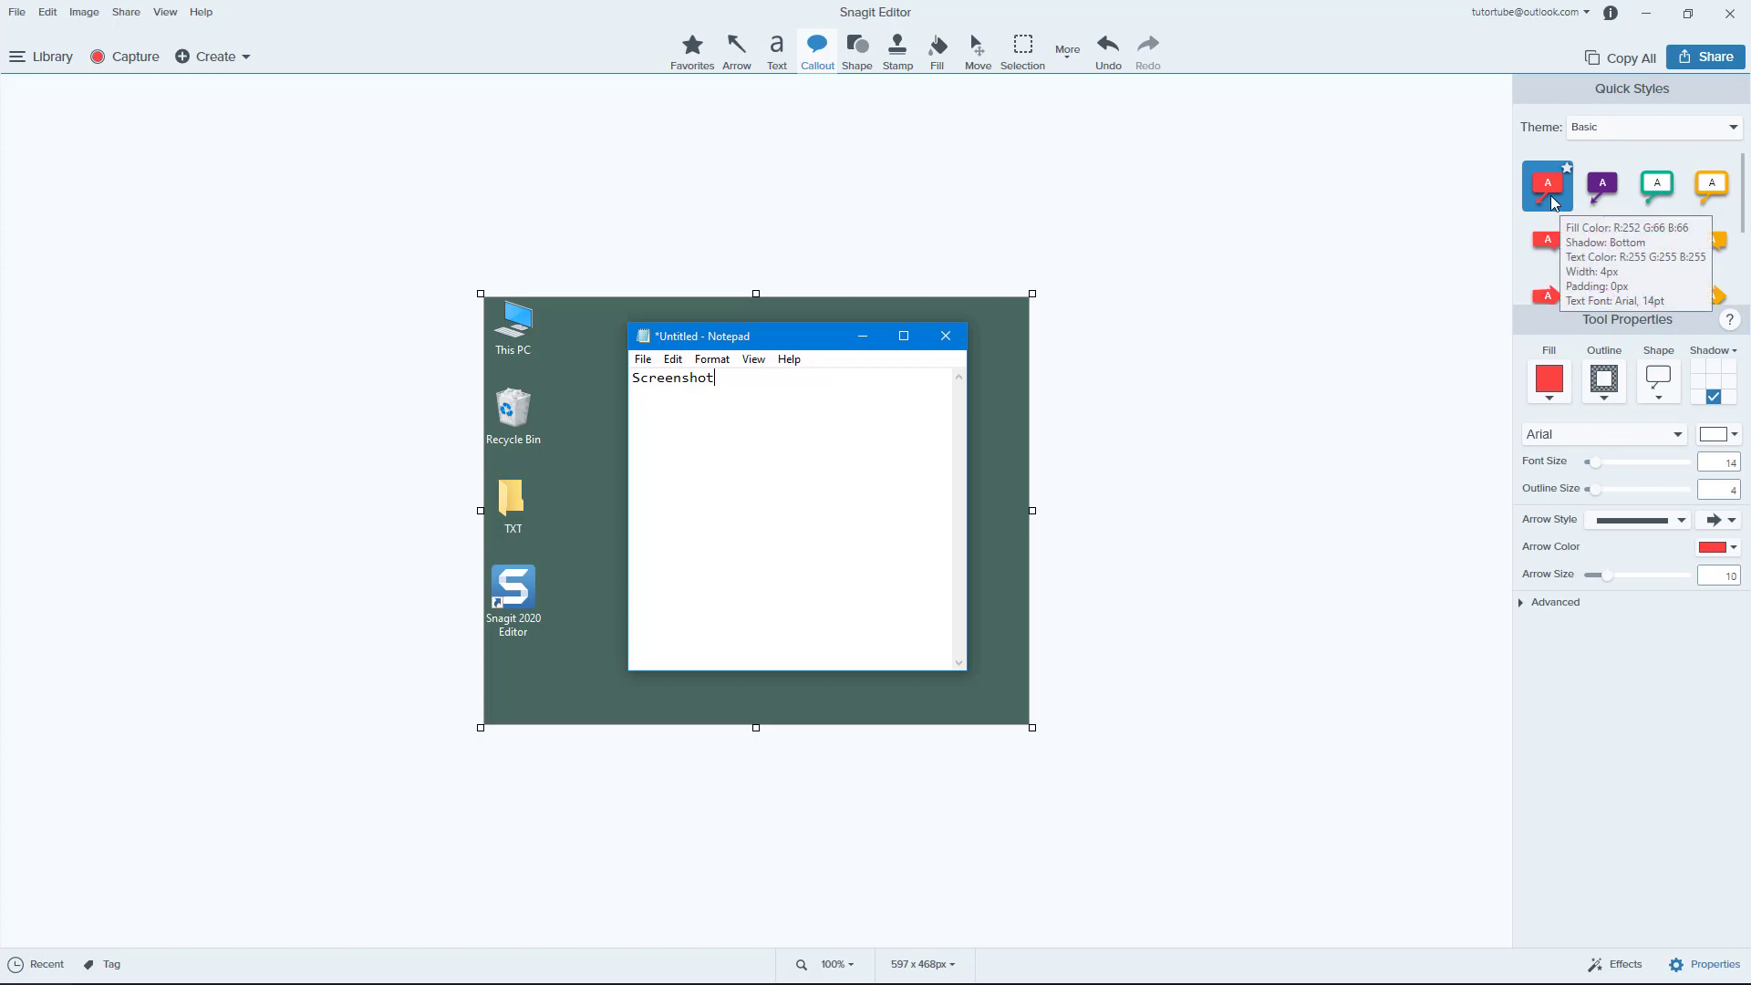
{"action": "left_click", "coordinate": [1601, 184]}
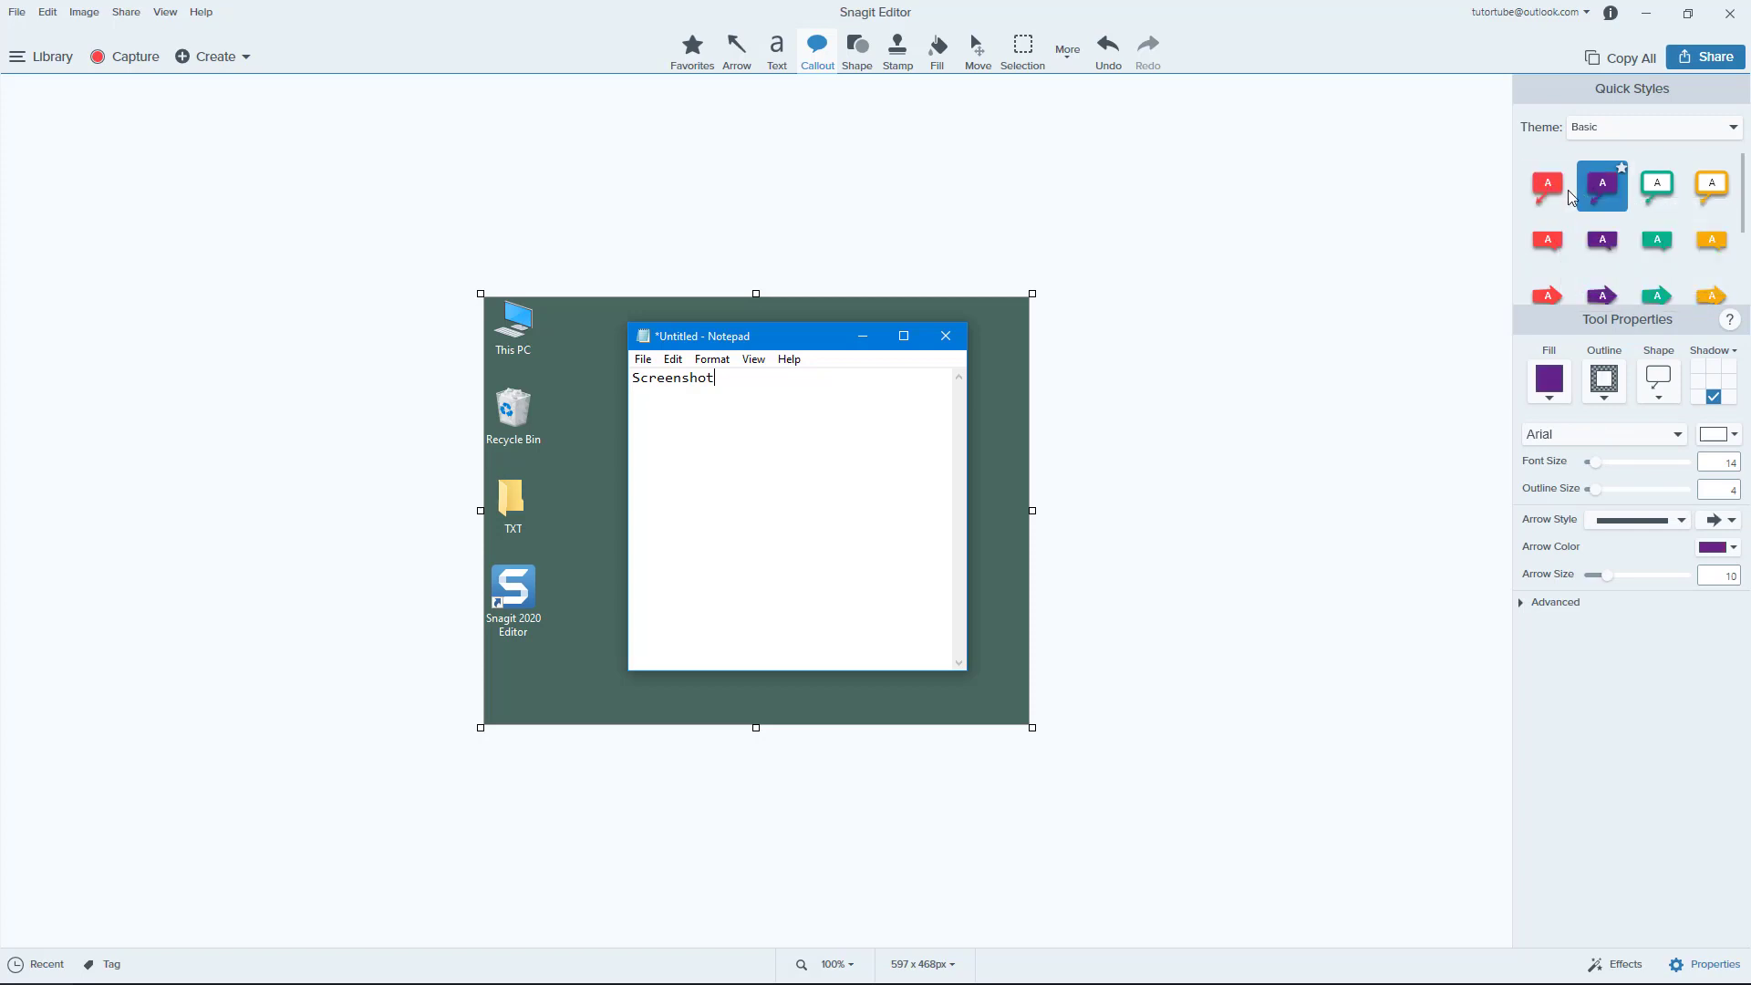
Place a red callout reading Text with its tail aimed at the word Screenshot in Notepad.
{"action": "left_click", "coordinate": [1549, 184]}
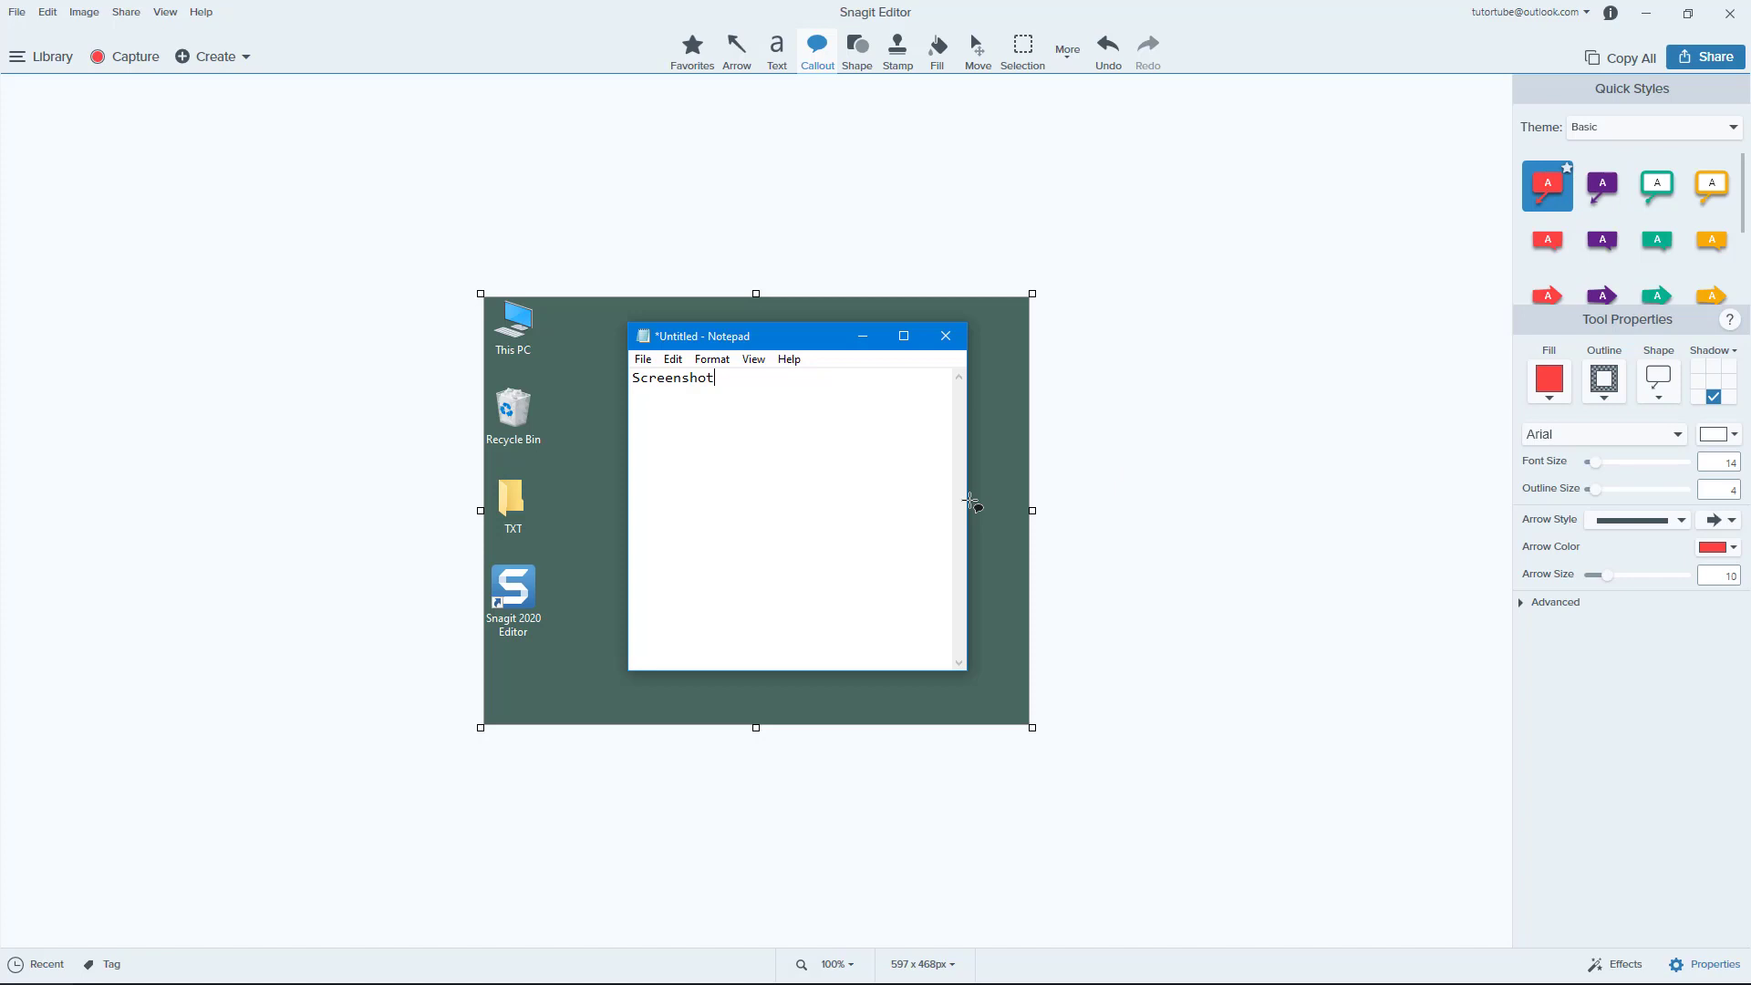
{"action": "mouse_move", "coordinate": [1078, 441]}
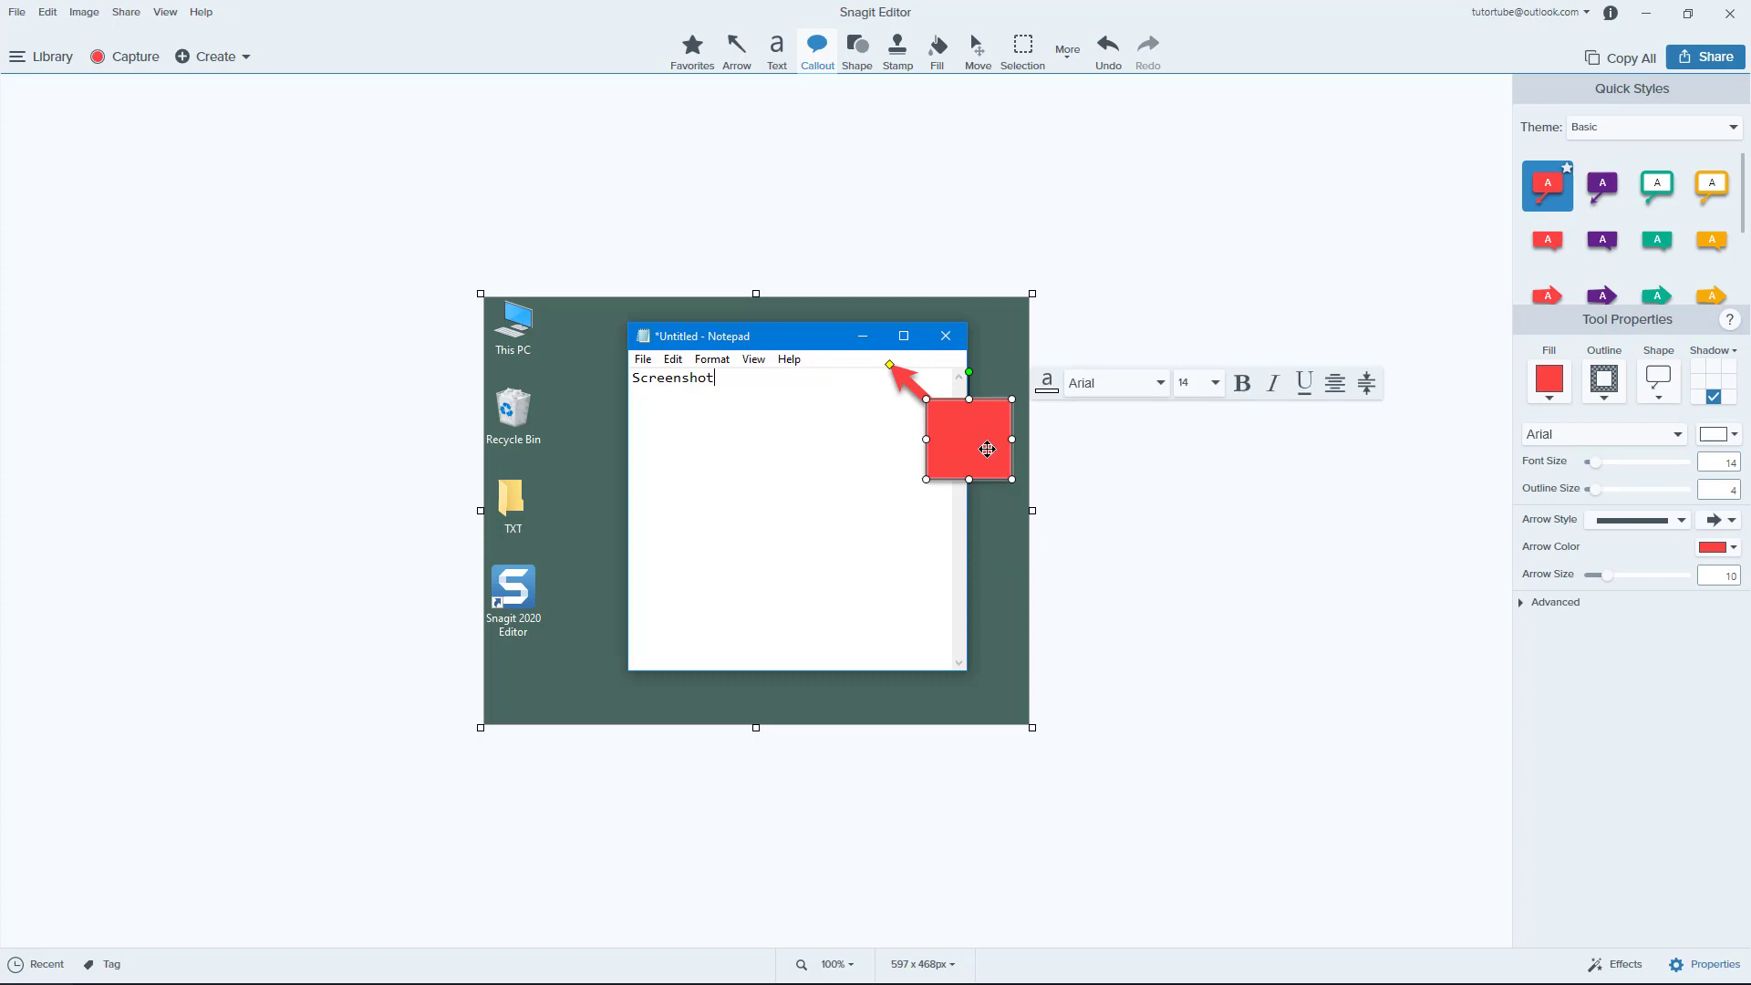
{"action": "type", "text": "Test"}
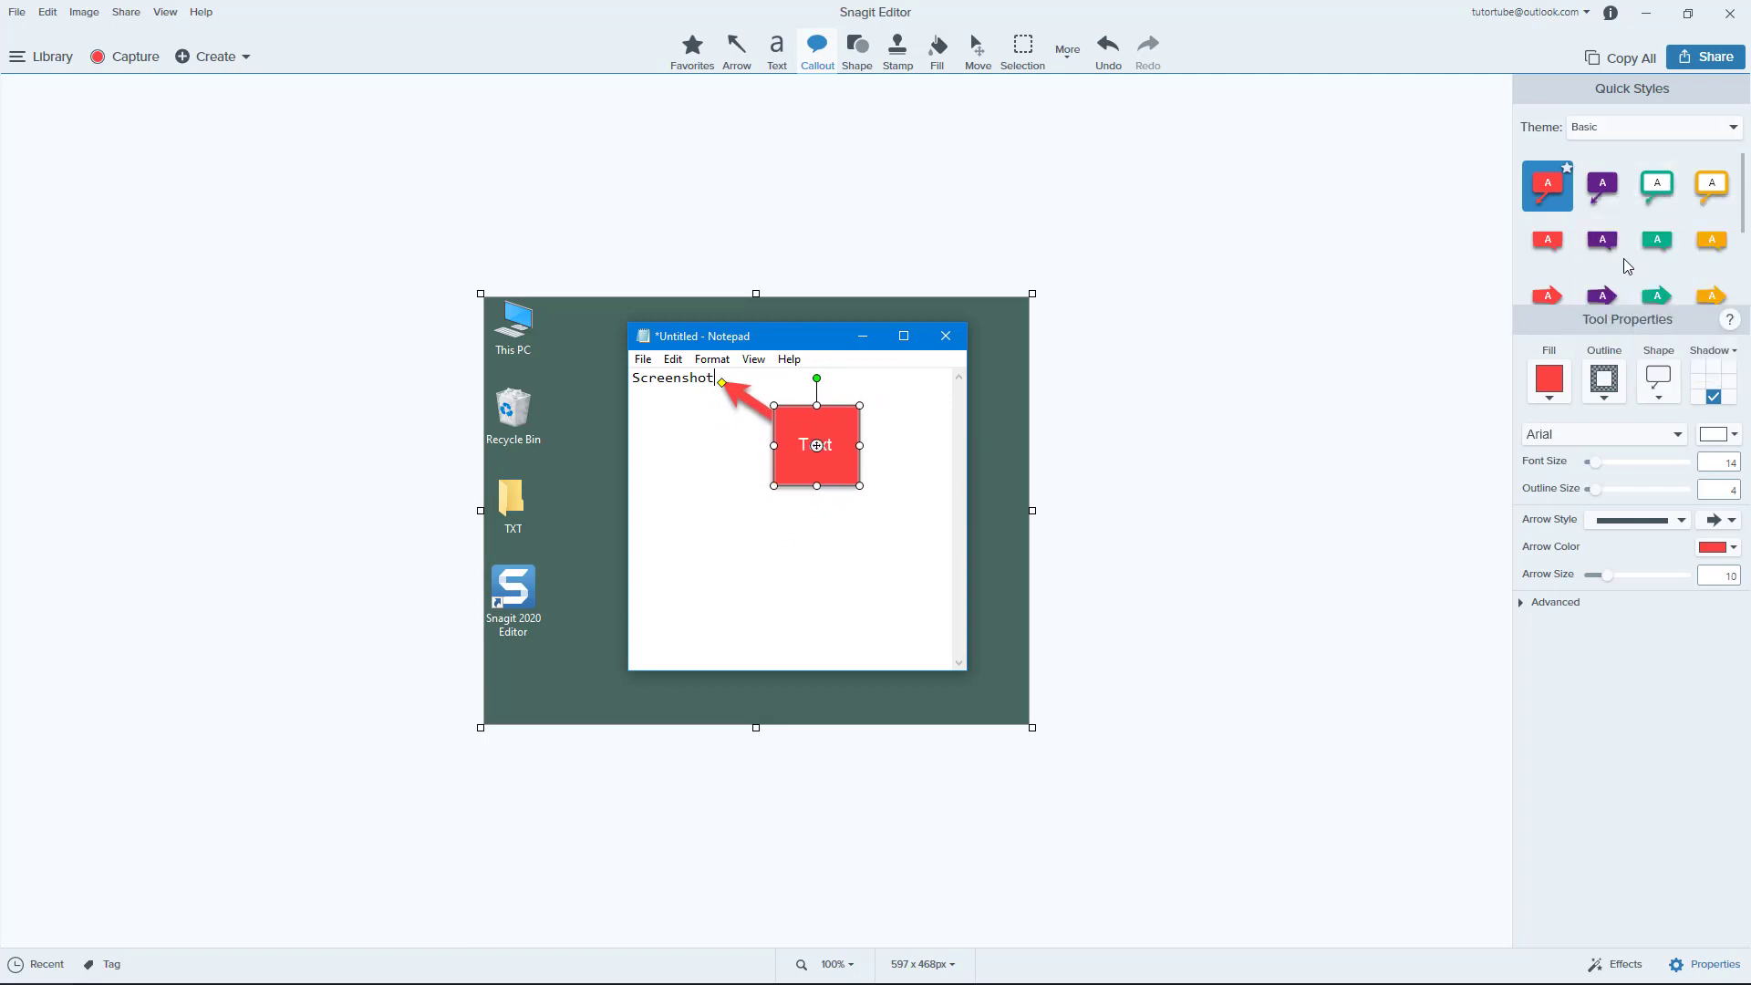
{"action": "mouse_move", "coordinate": [1548, 241]}
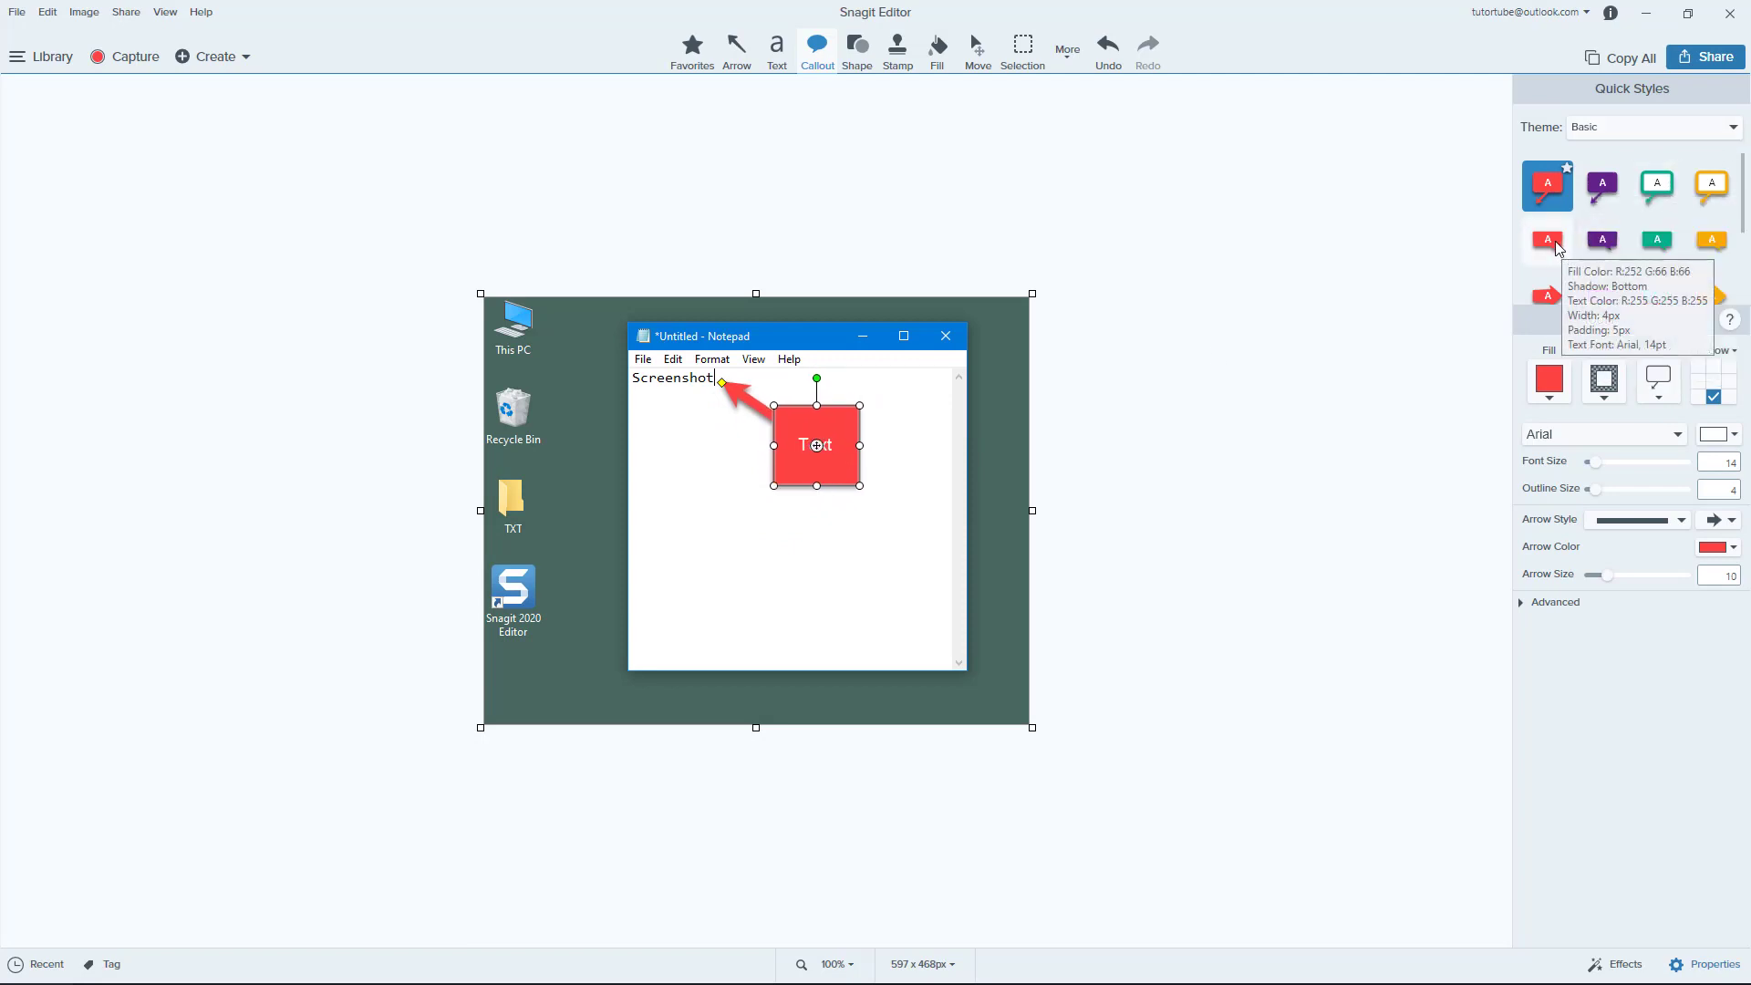
Add a blank red callout by the desktop icons, a red-outlined white box lower right, and a red bubble top left.
{"action": "left_click", "coordinate": [1547, 240]}
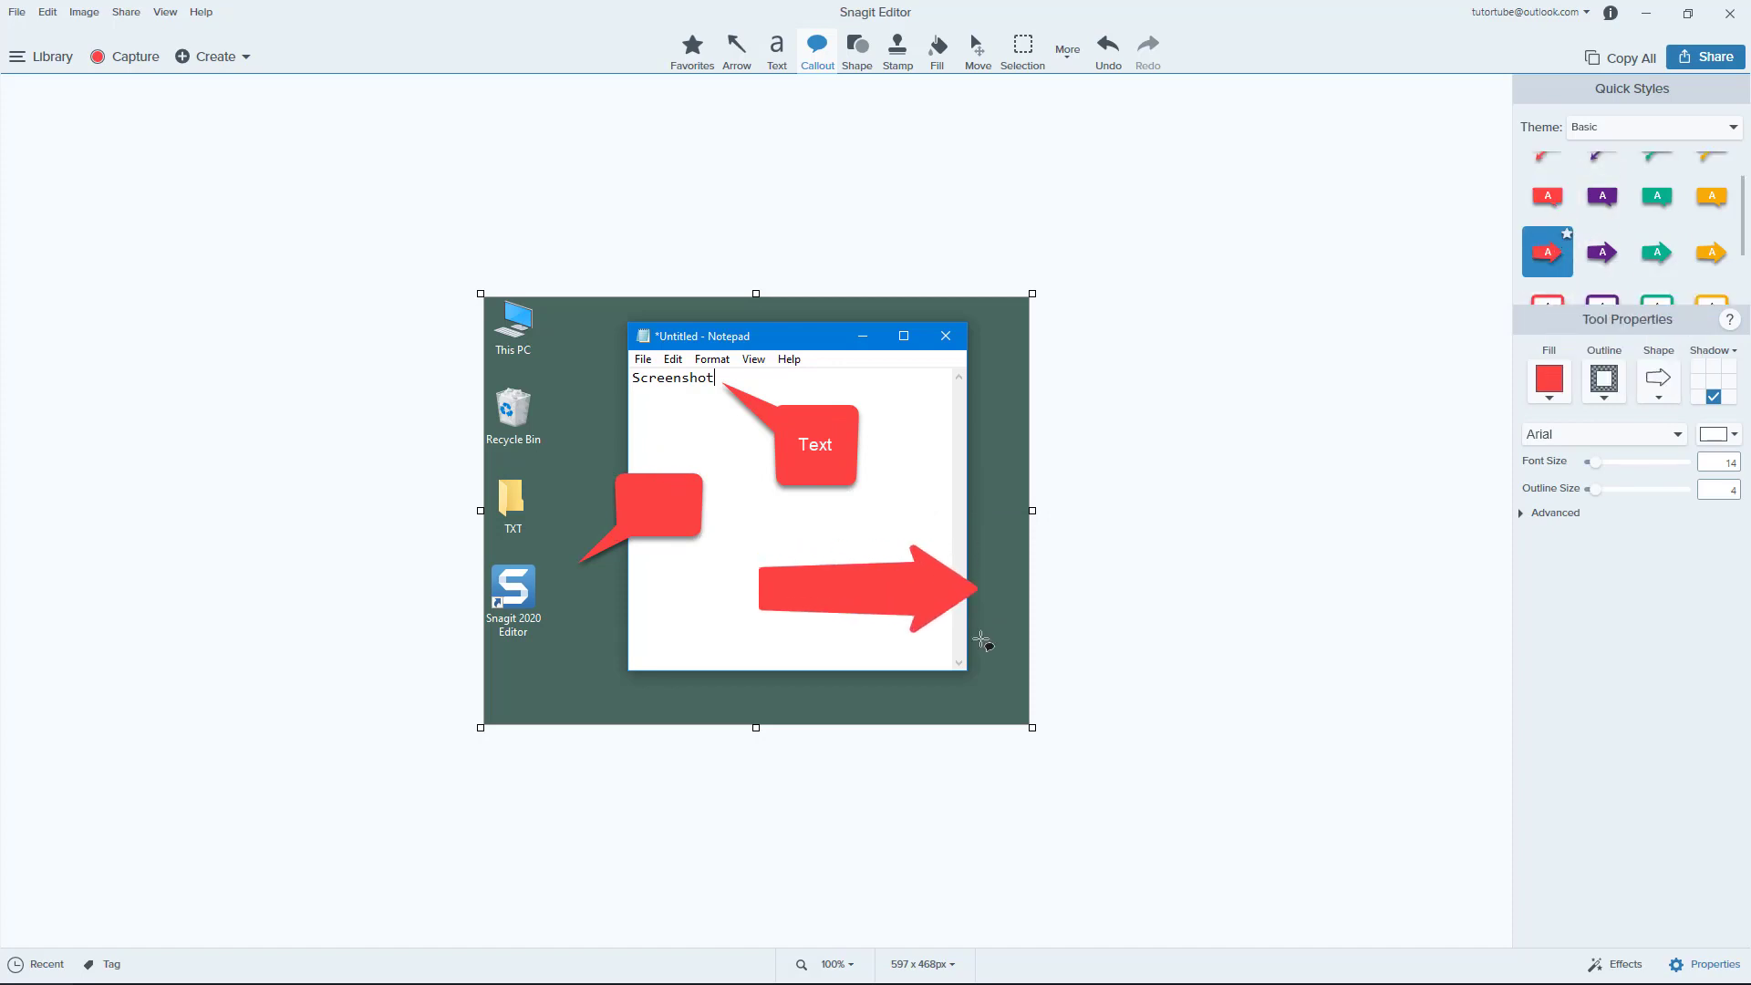
{"action": "left_click", "coordinate": [863, 589]}
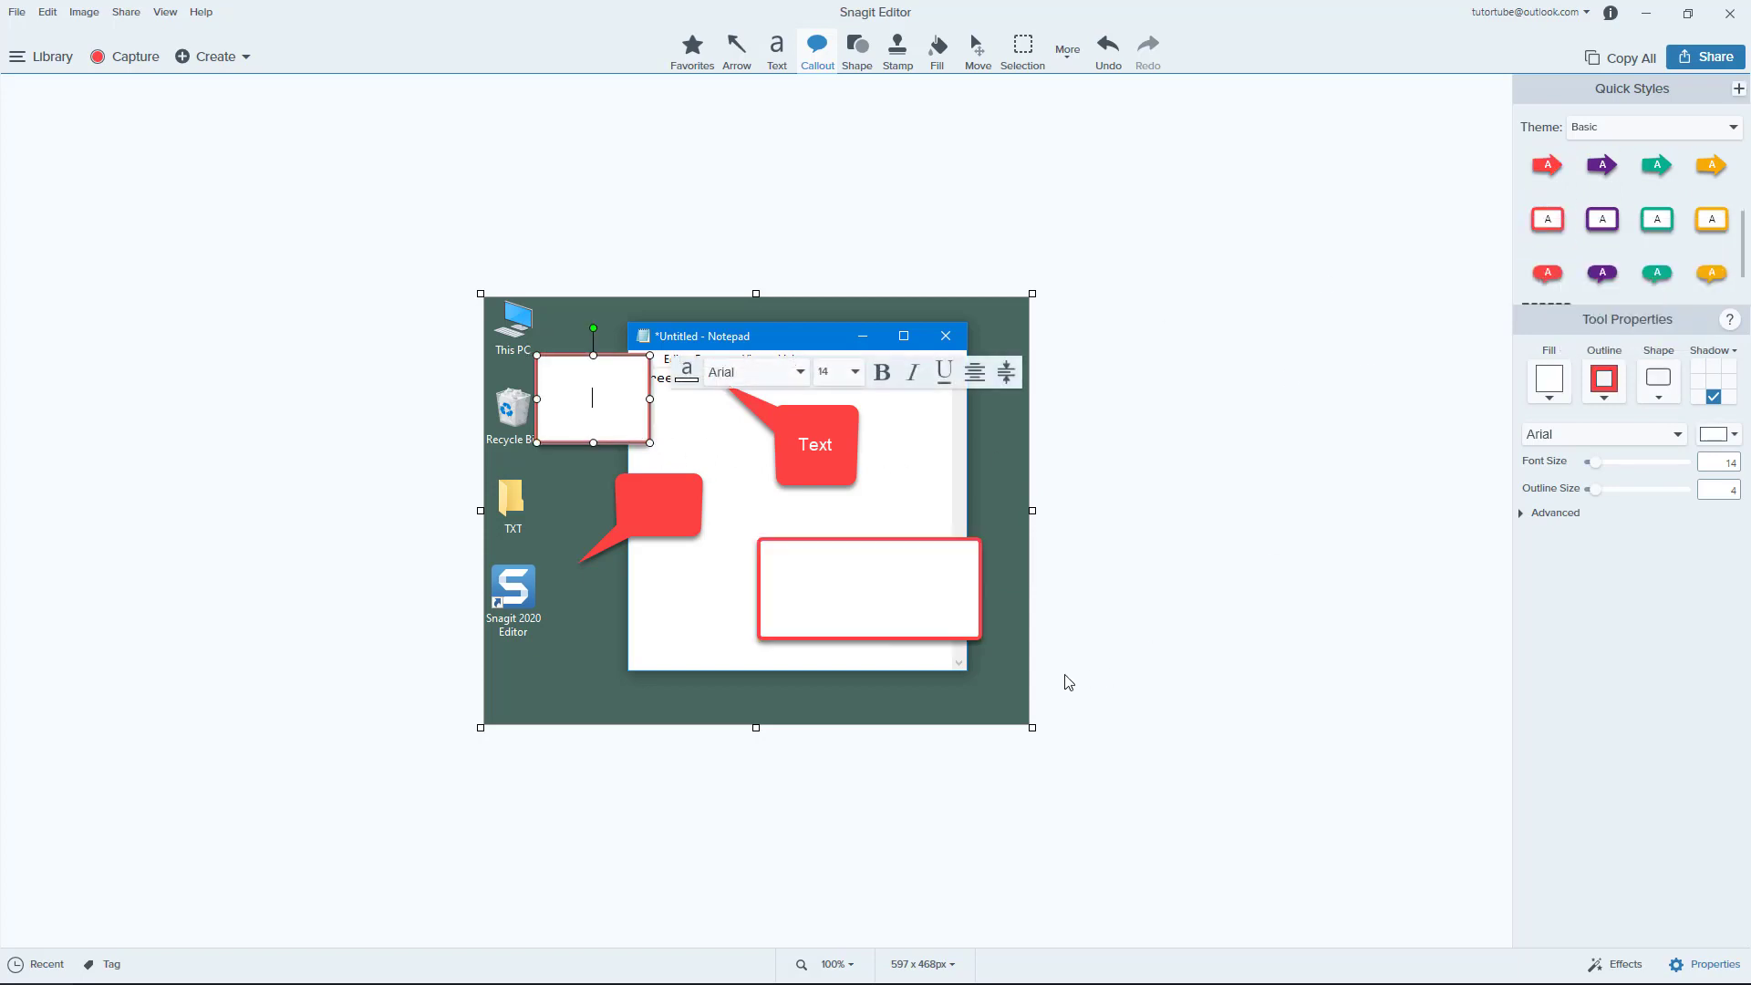
{"action": "left_click", "coordinate": [1546, 272]}
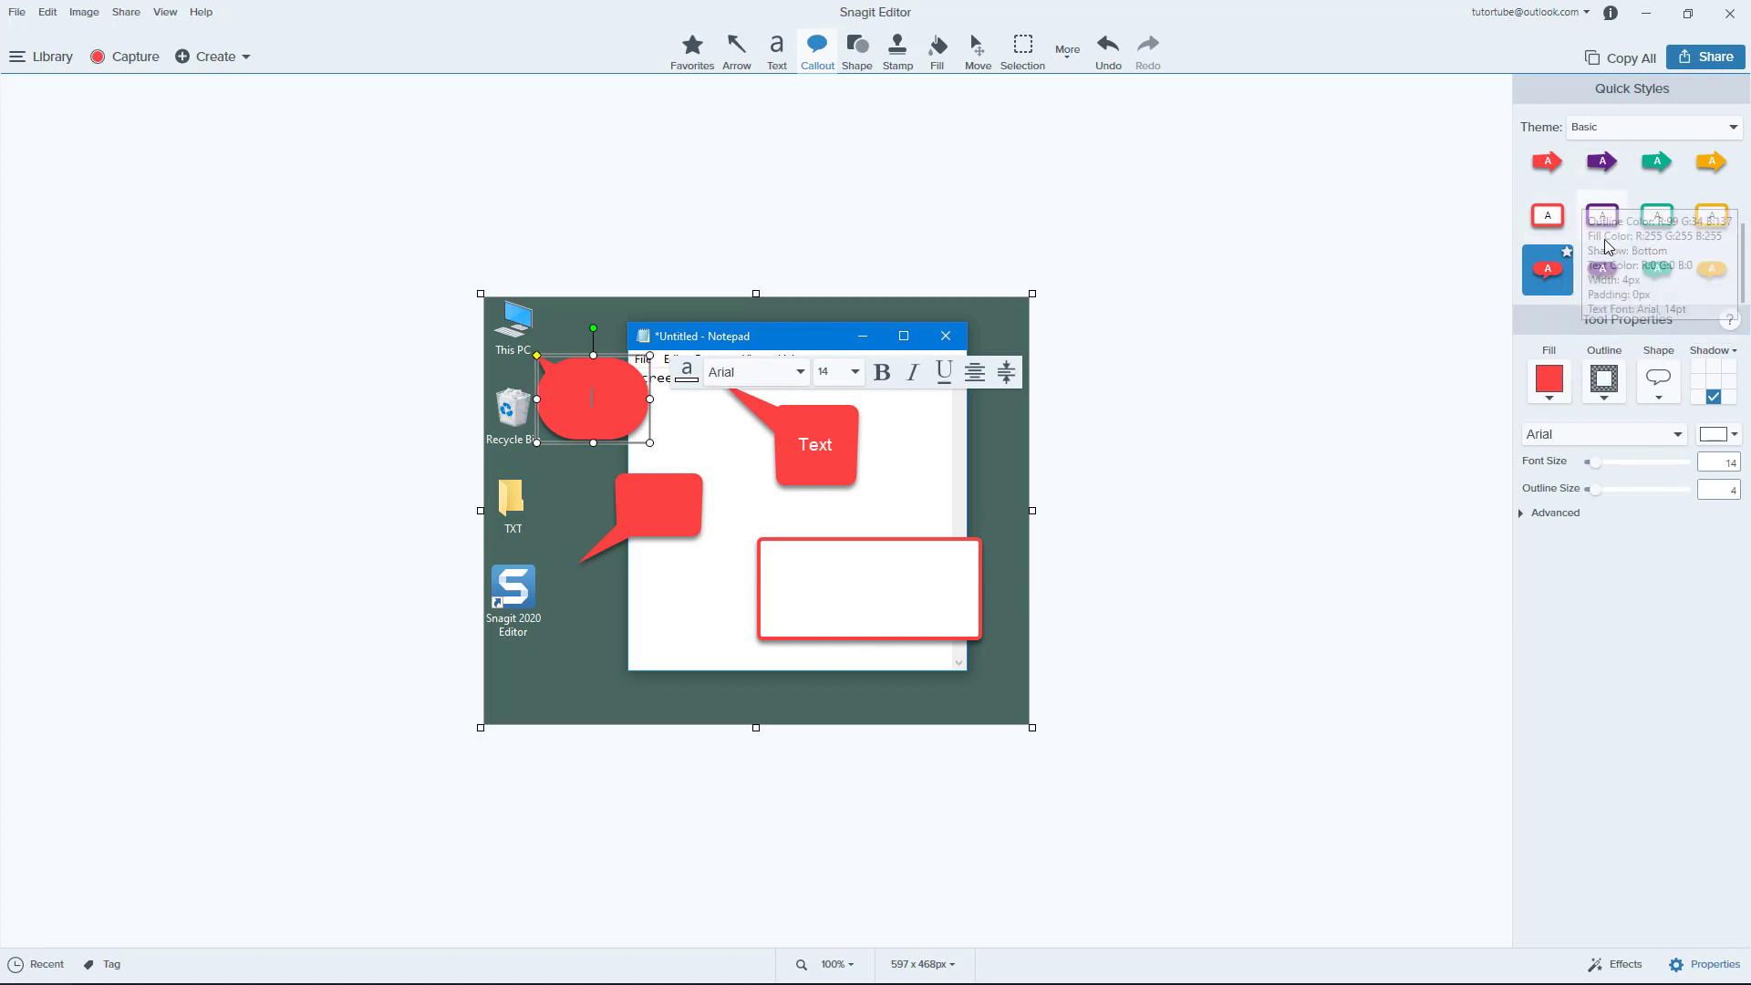
Restyle the top-left callout as a tilted teal-outlined white box and aim the red callout at the Snagit icon.
{"action": "left_click", "coordinate": [1656, 215]}
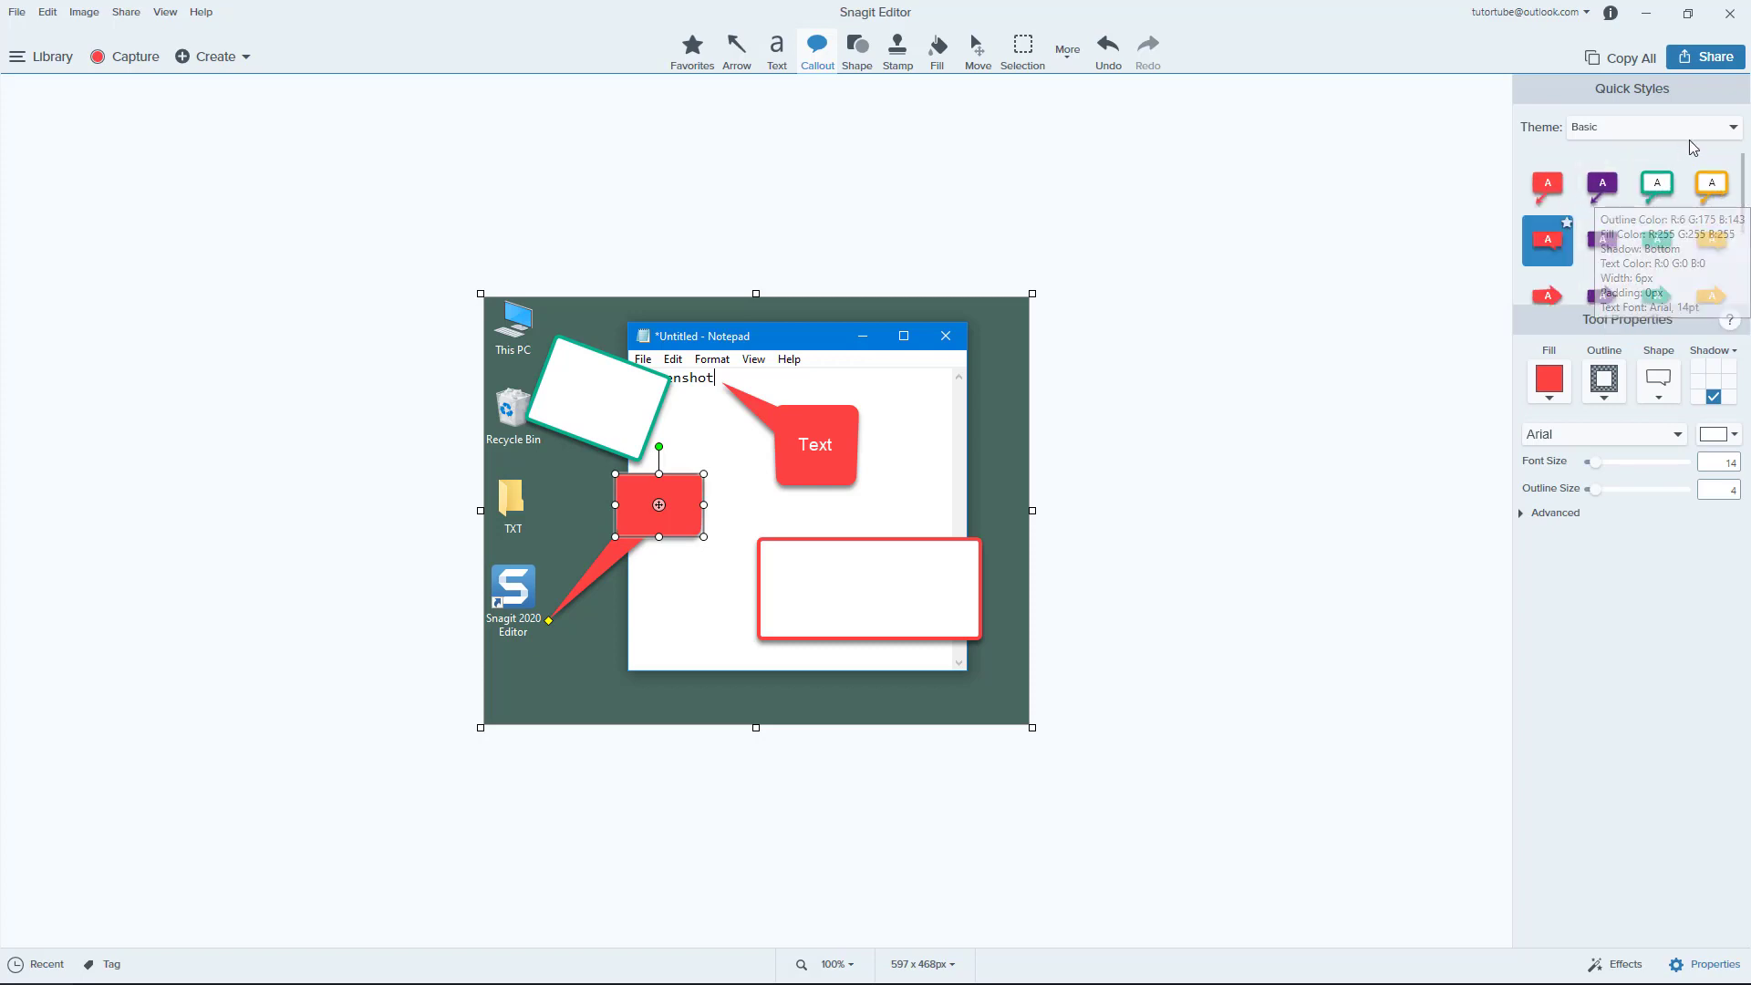
{"action": "mouse_move", "coordinate": [1692, 190]}
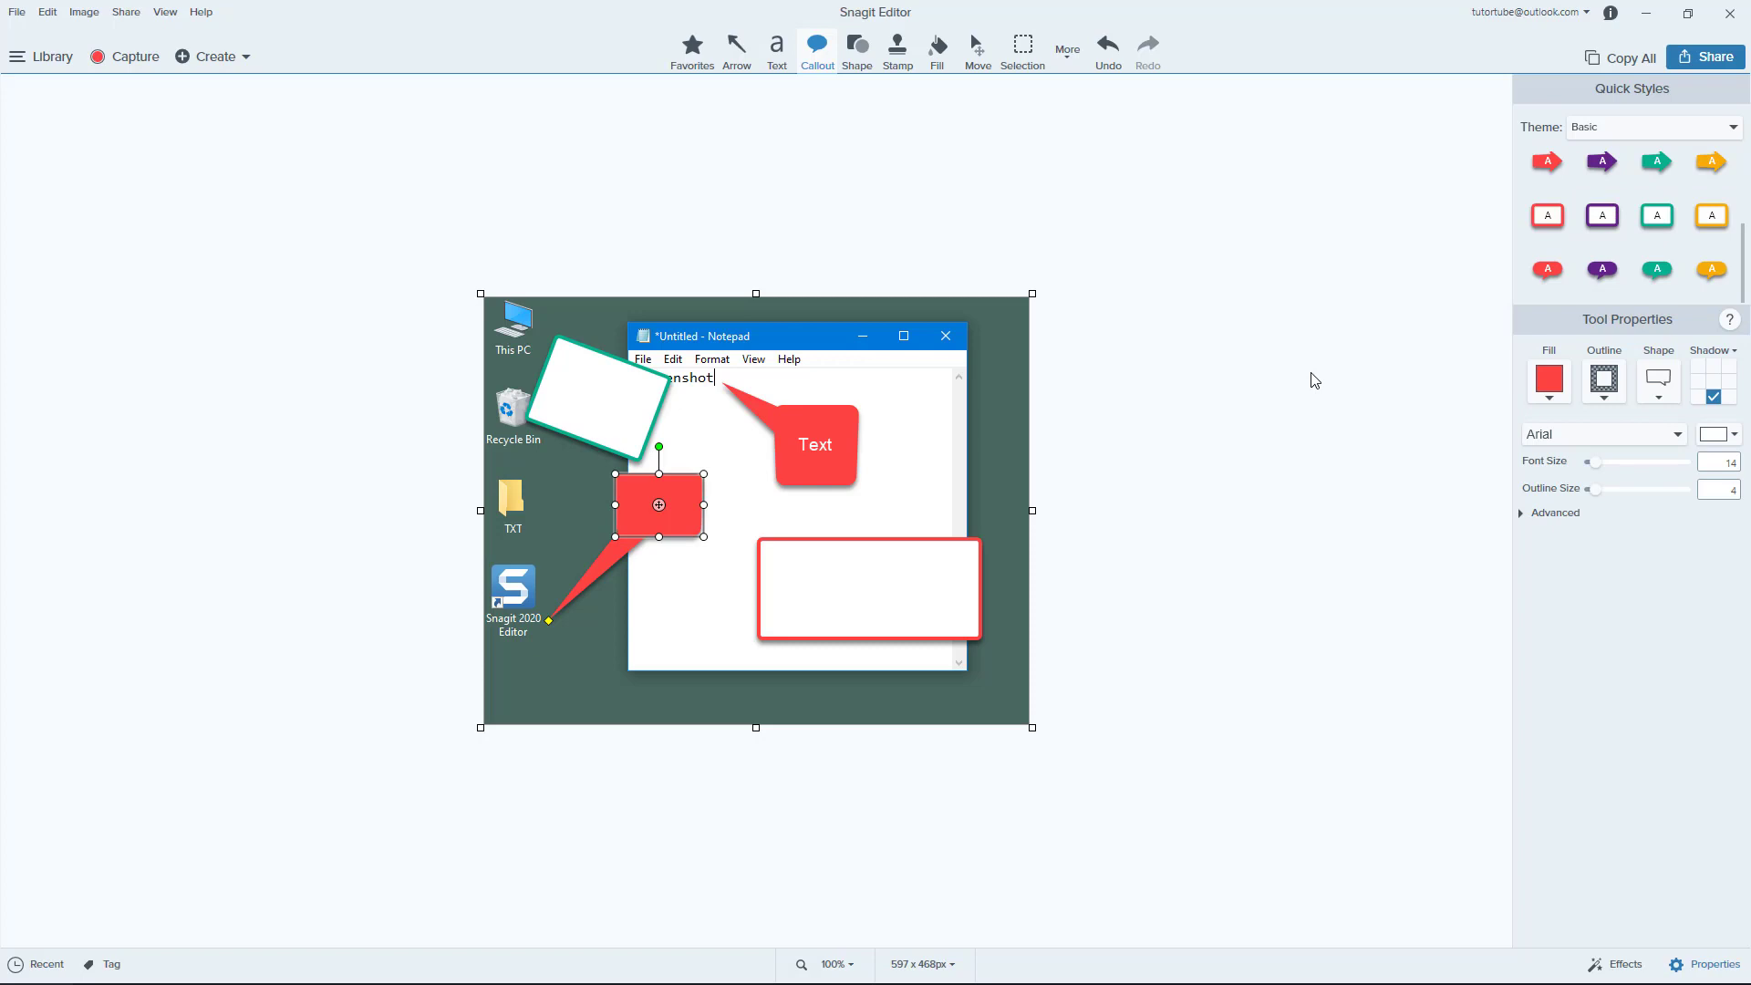
{"action": "mouse_move", "coordinate": [1651, 416]}
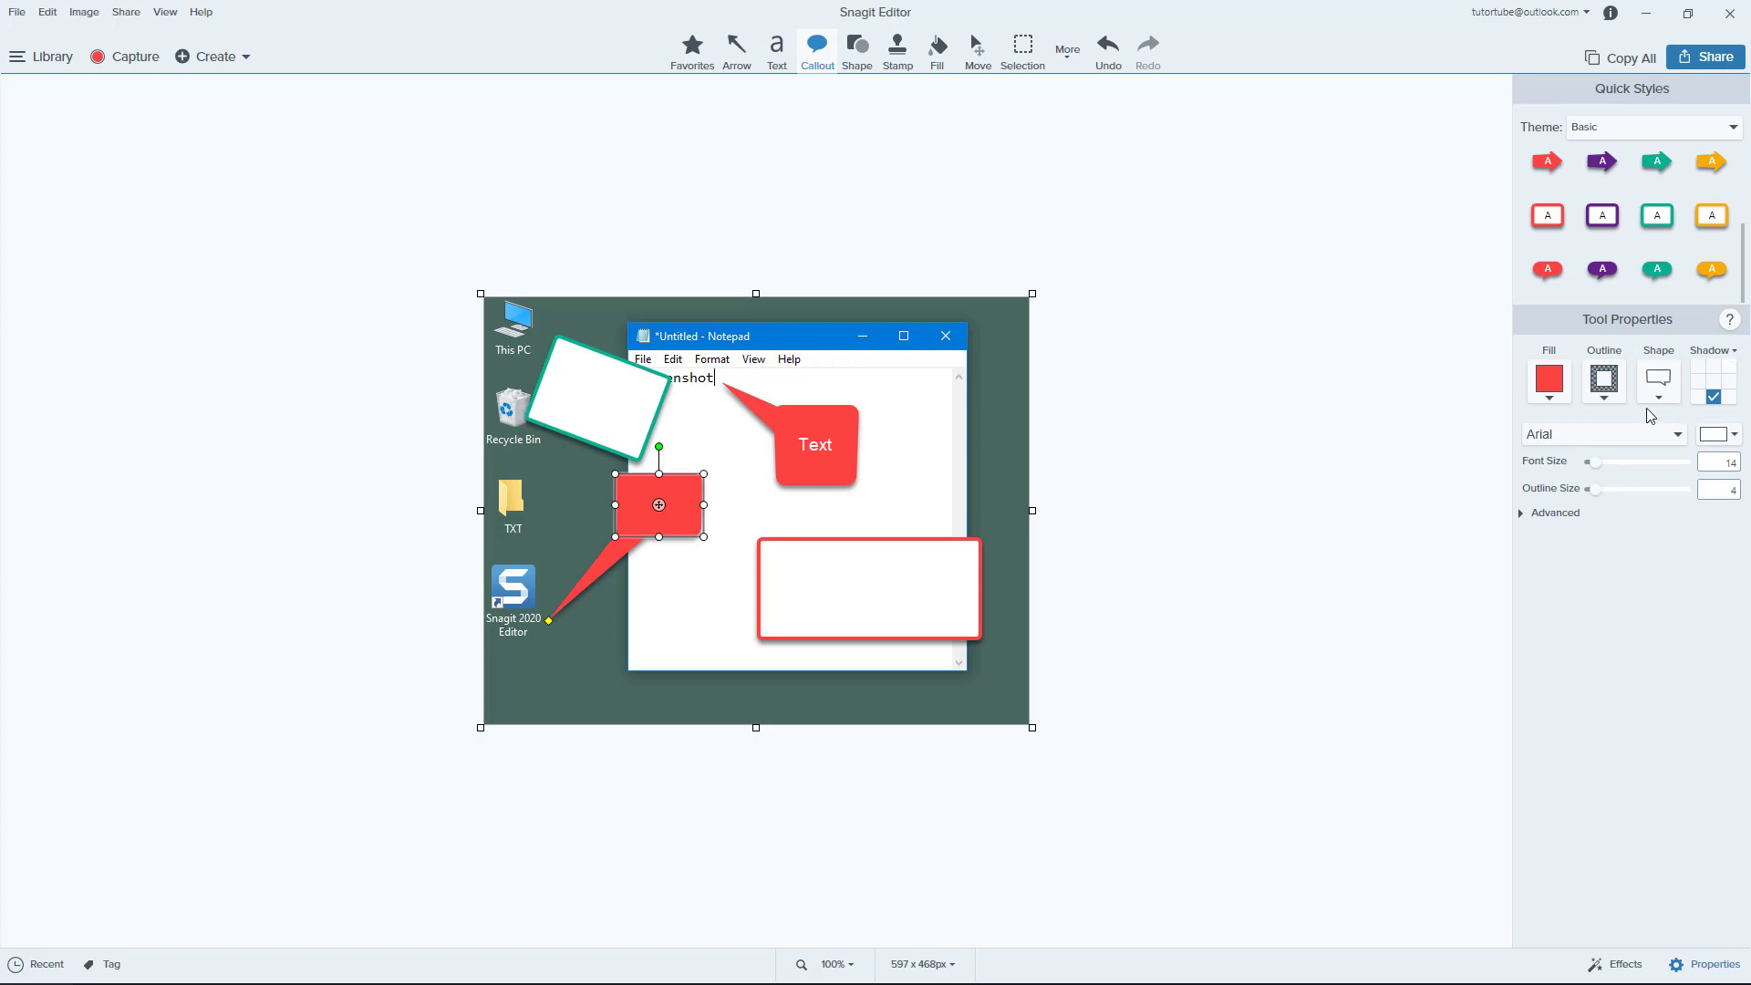